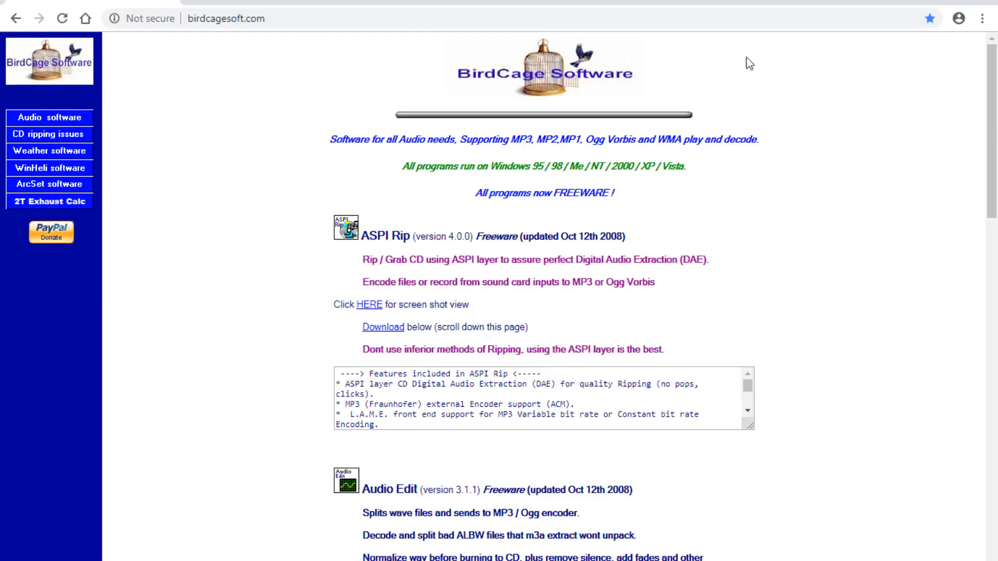
{"action": "mouse_move", "coordinate": [661, 323]}
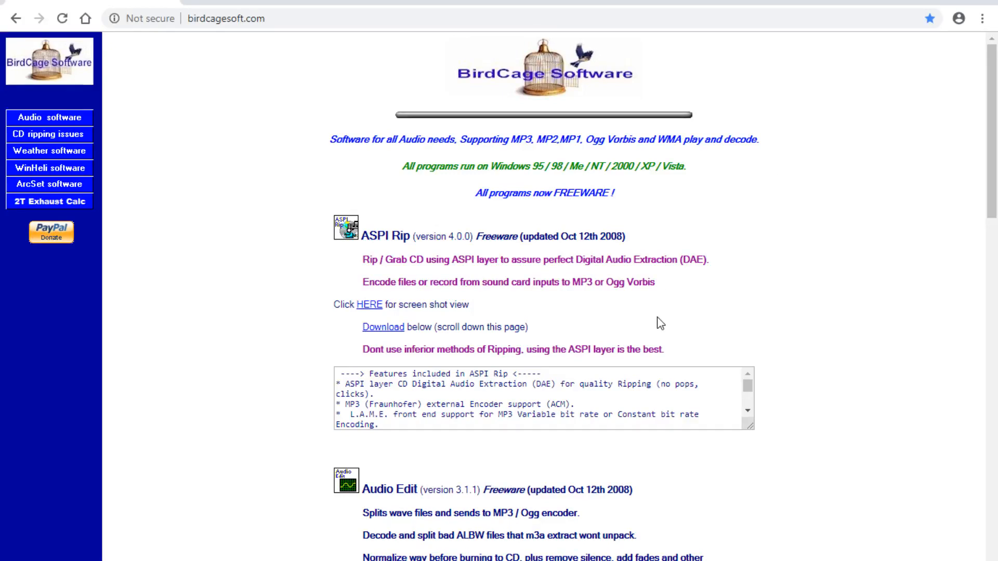
{"action": "mouse_move", "coordinate": [681, 325]}
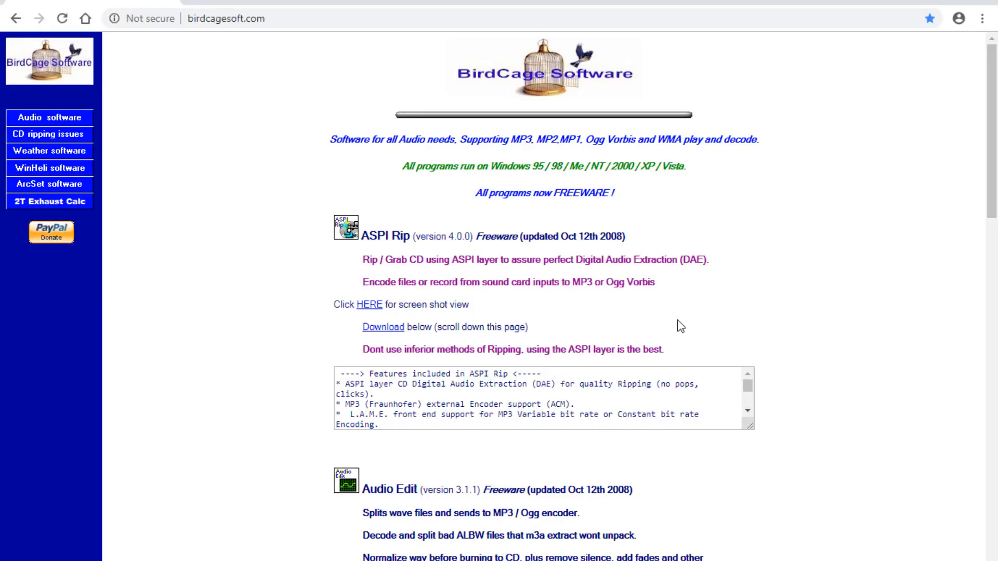
{"action": "mouse_move", "coordinate": [274, 72]}
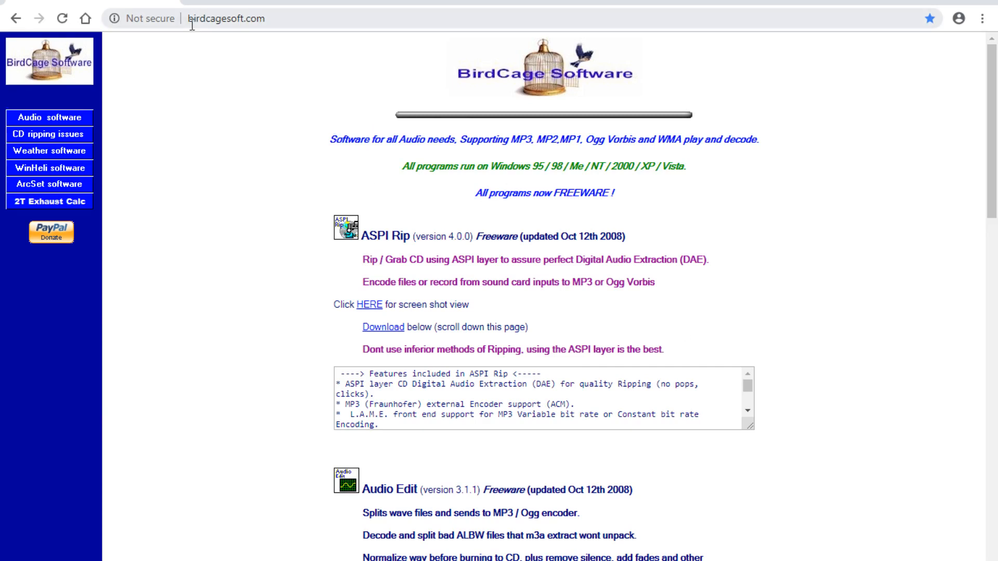
{"action": "mouse_move", "coordinate": [228, 19]}
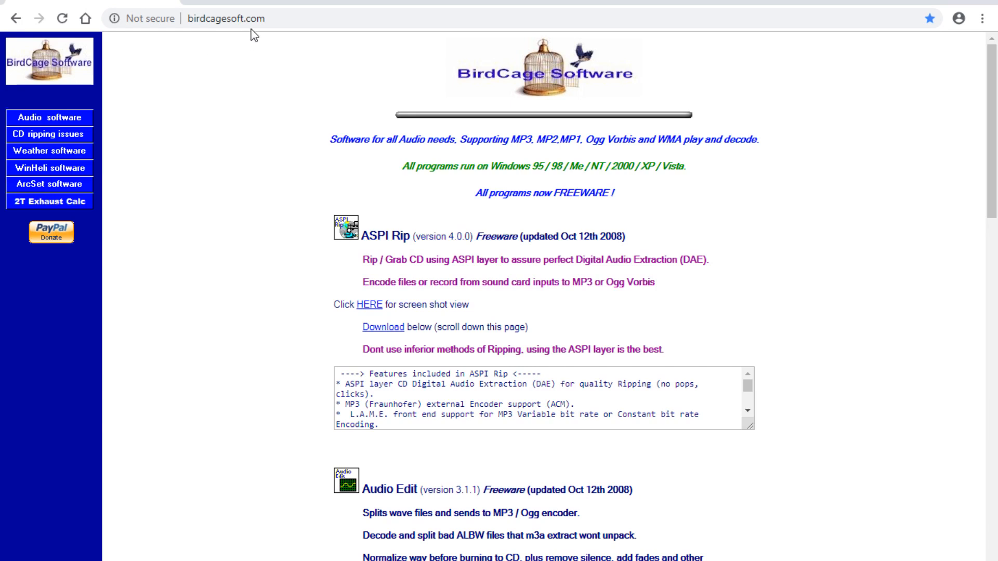
{"action": "mouse_move", "coordinate": [312, 287]}
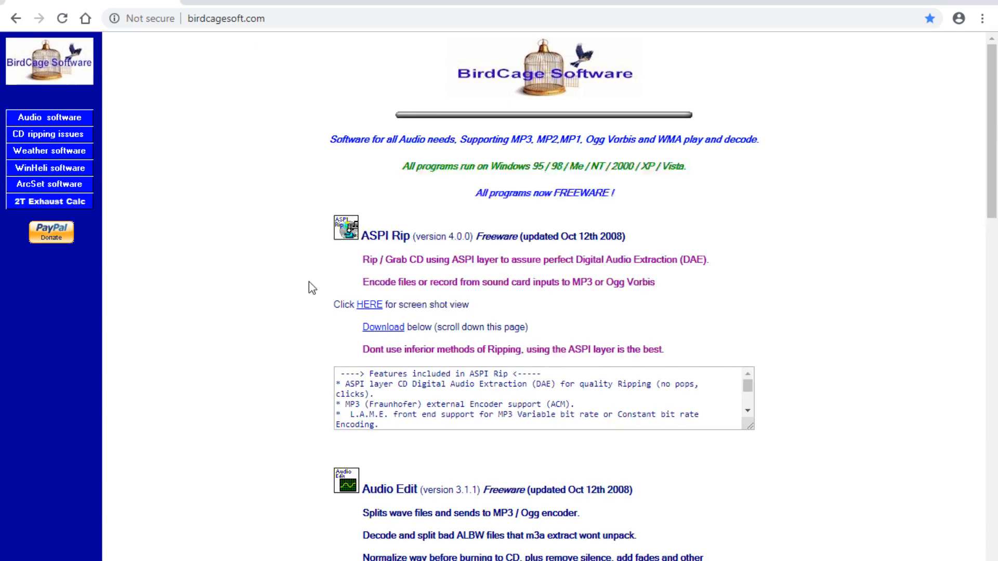
{"action": "mouse_move", "coordinate": [214, 233]}
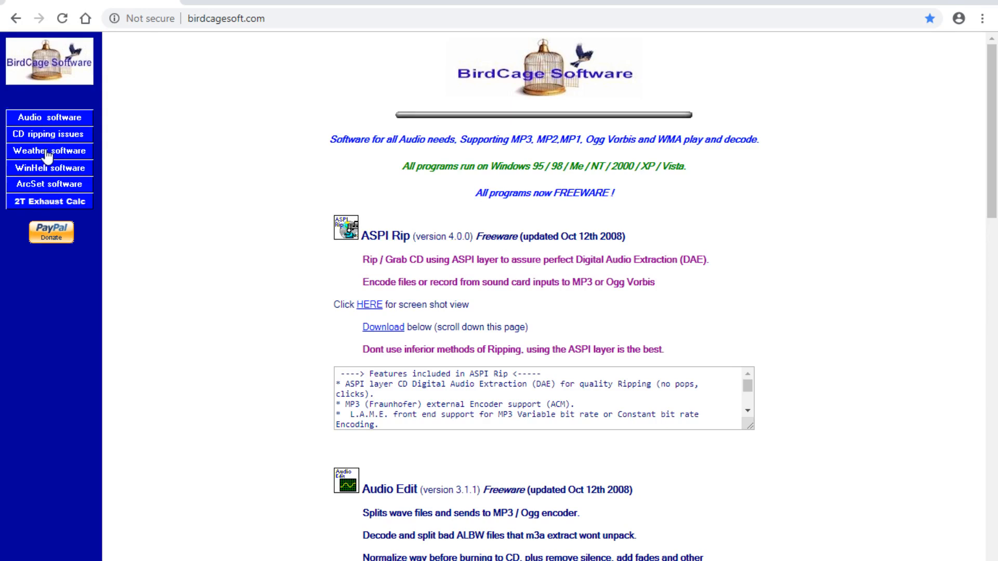
{"action": "mouse_move", "coordinate": [42, 207]}
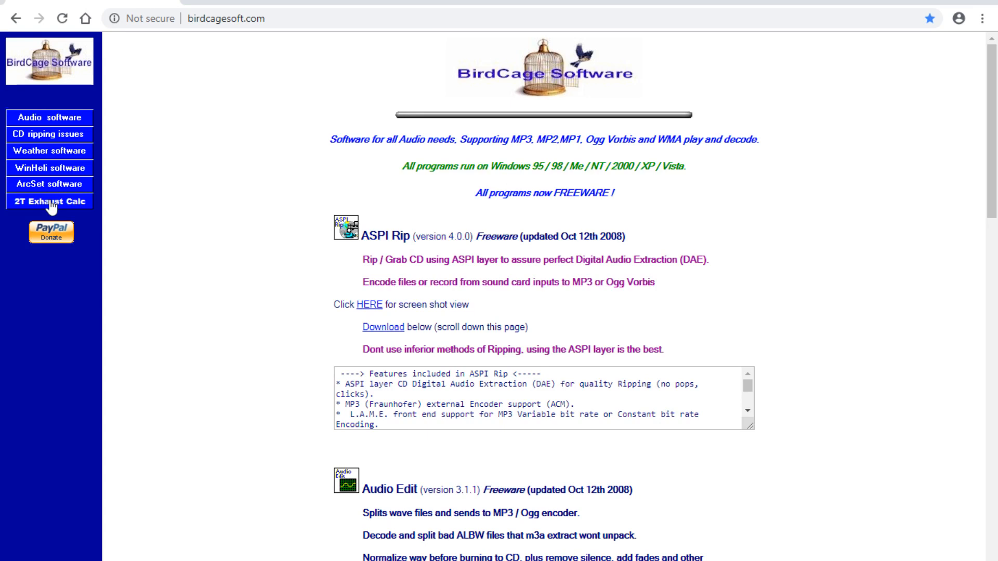
Go to the 2T Exhaust Calc page from the left navigation menu
{"action": "left_click", "coordinate": [49, 200]}
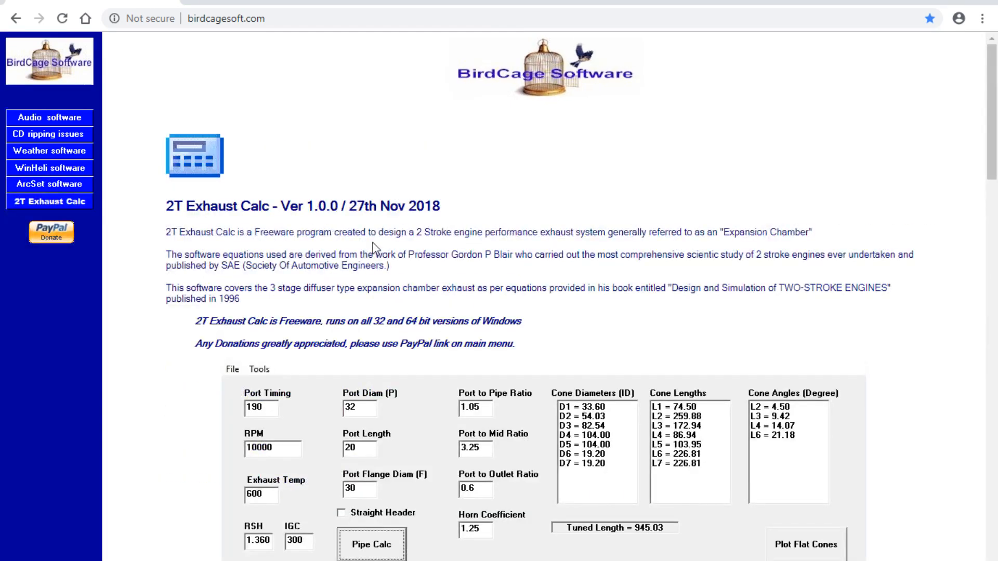
{"action": "mouse_move", "coordinate": [436, 254]}
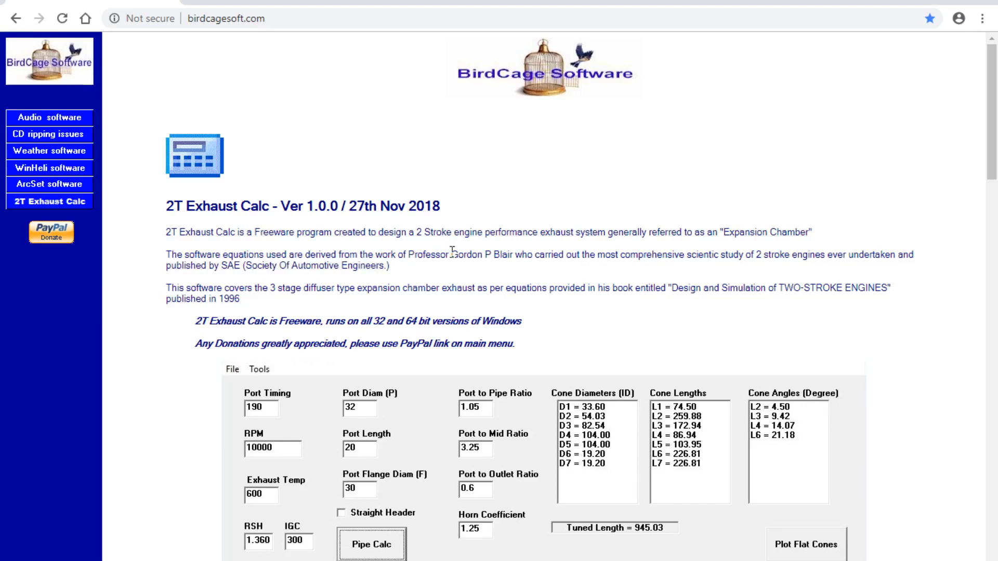
{"action": "mouse_move", "coordinate": [465, 270]}
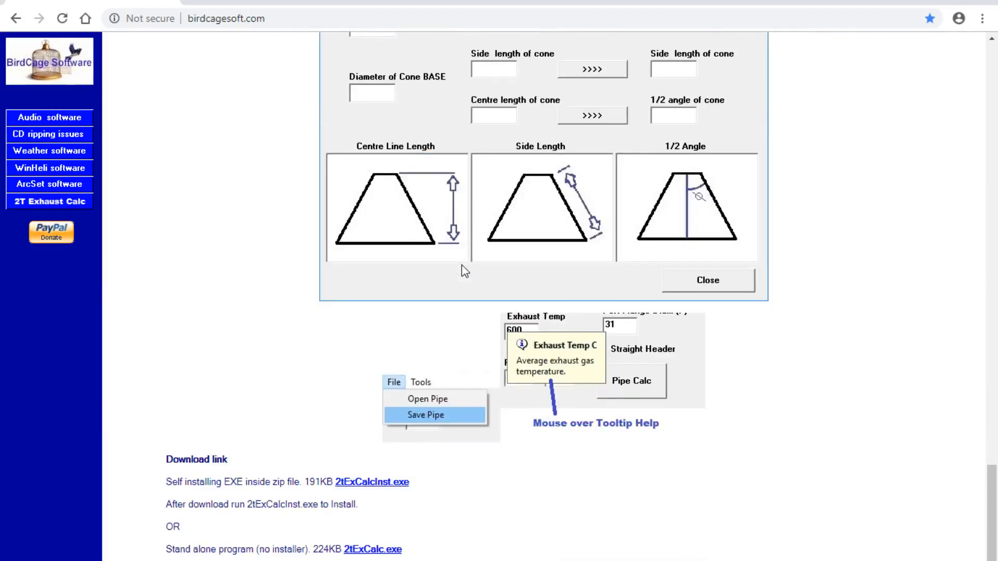
{"action": "mouse_move", "coordinate": [496, 410]}
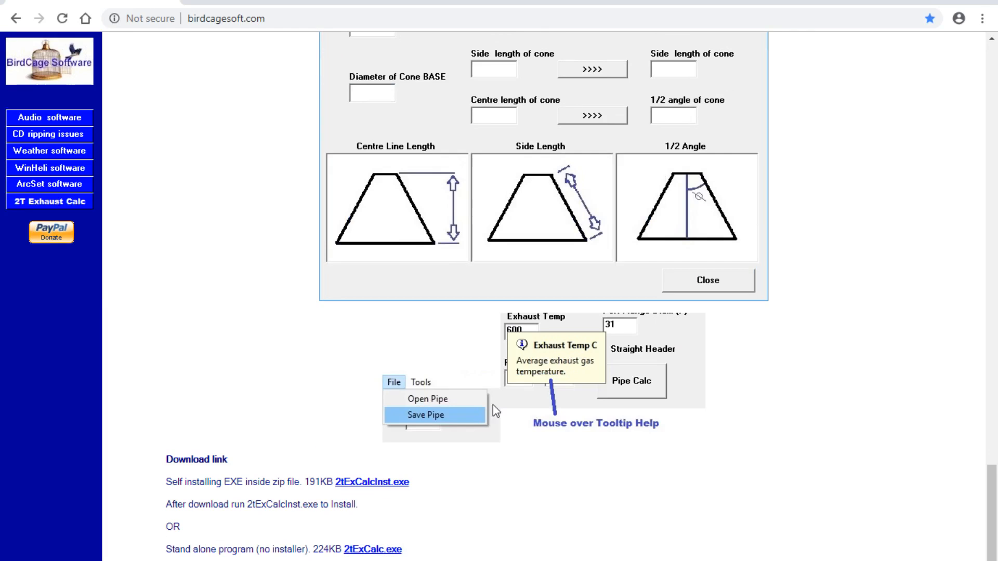
{"action": "mouse_move", "coordinate": [419, 513]}
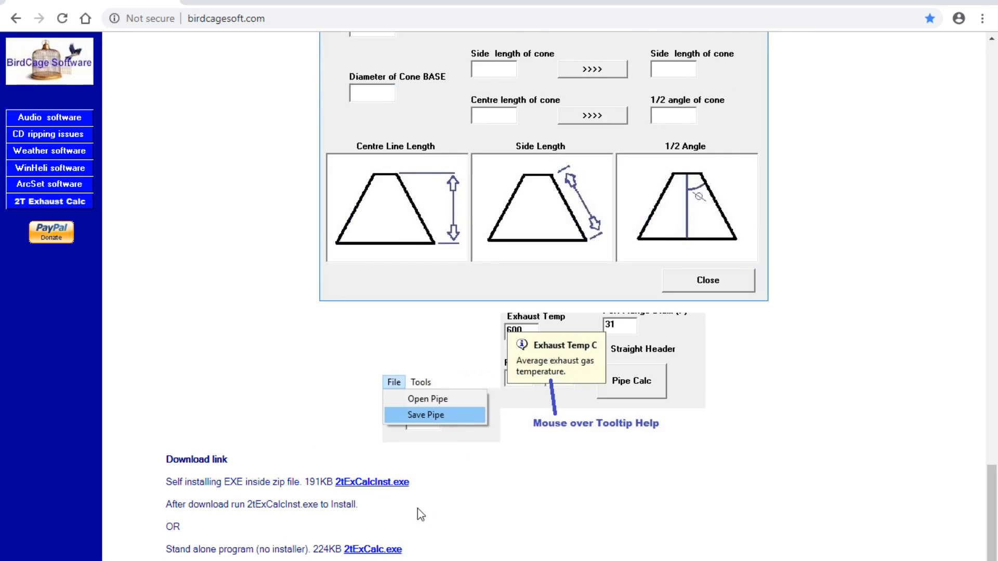
{"action": "mouse_move", "coordinate": [308, 492]}
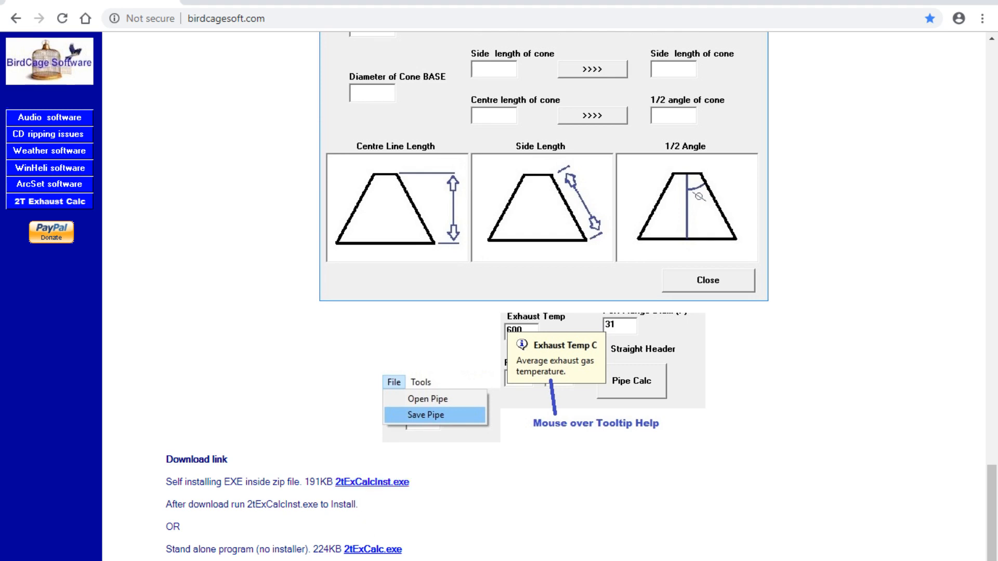
{"action": "mouse_move", "coordinate": [372, 549]}
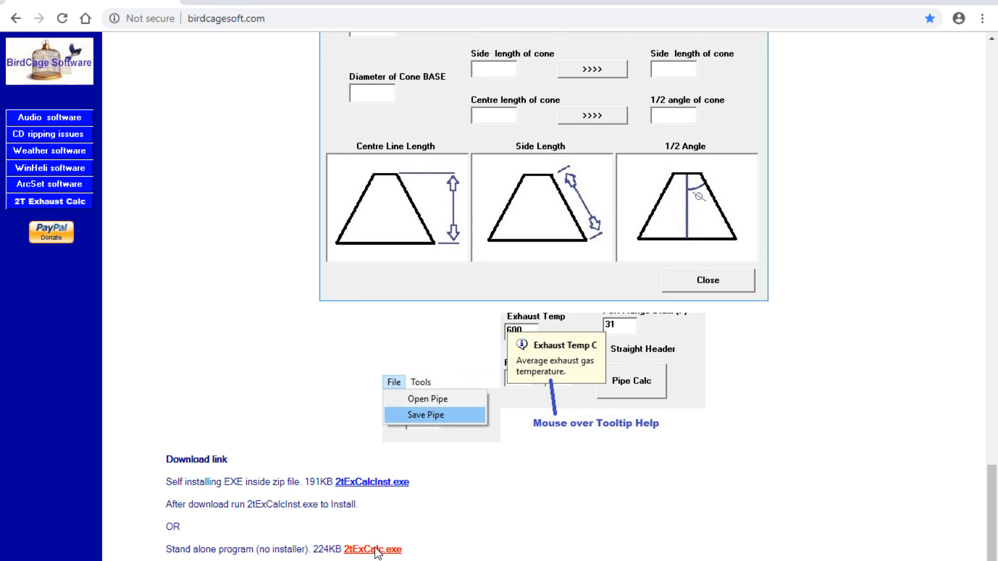
{"action": "mouse_move", "coordinate": [433, 506]}
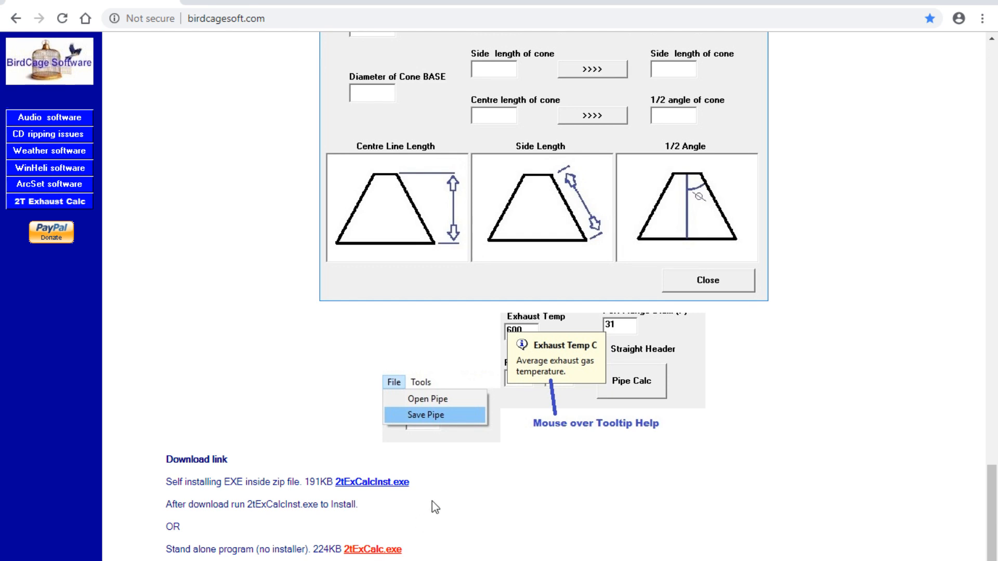
{"action": "mouse_move", "coordinate": [674, 534]}
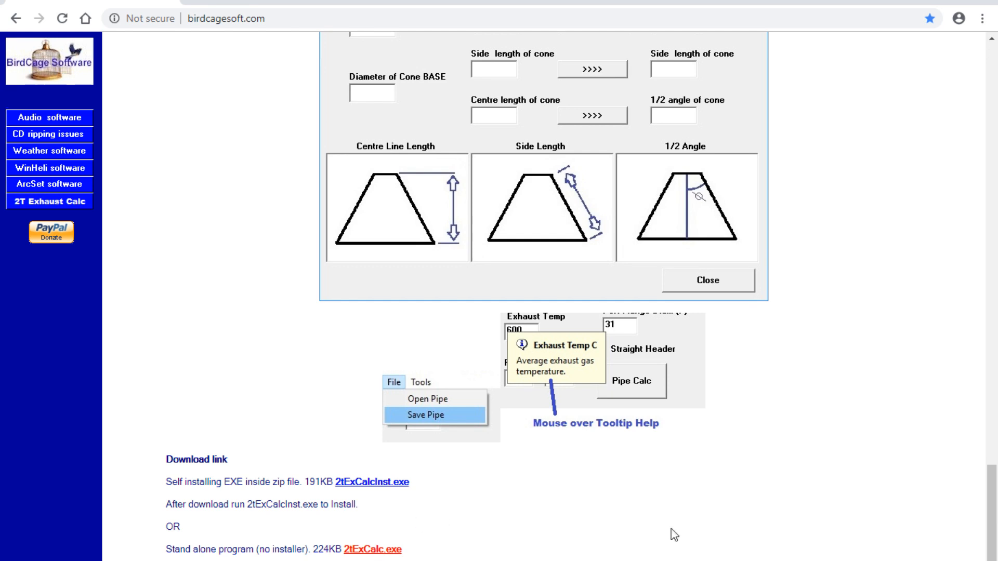
{"action": "mouse_move", "coordinate": [415, 521]}
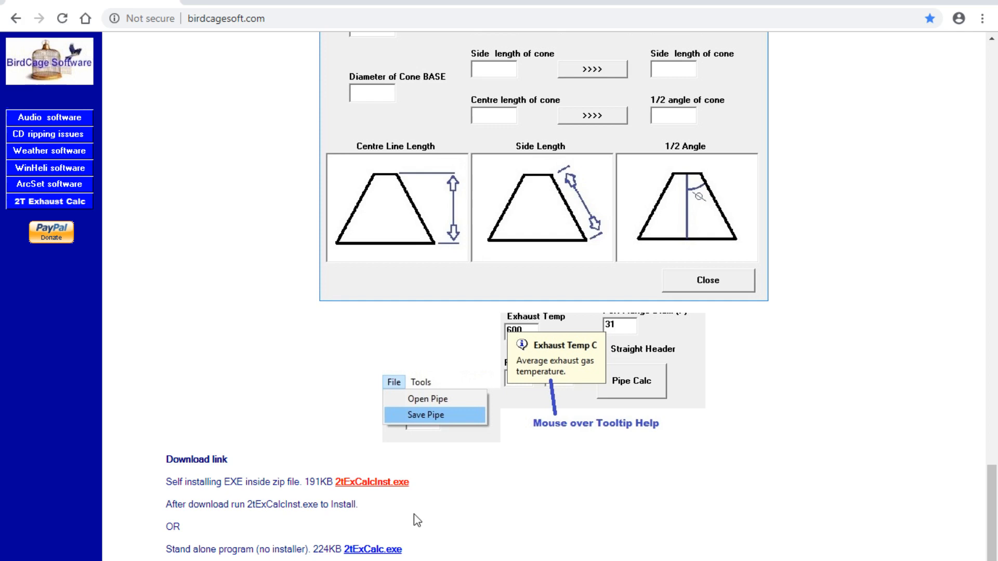
{"action": "mouse_move", "coordinate": [662, 527]}
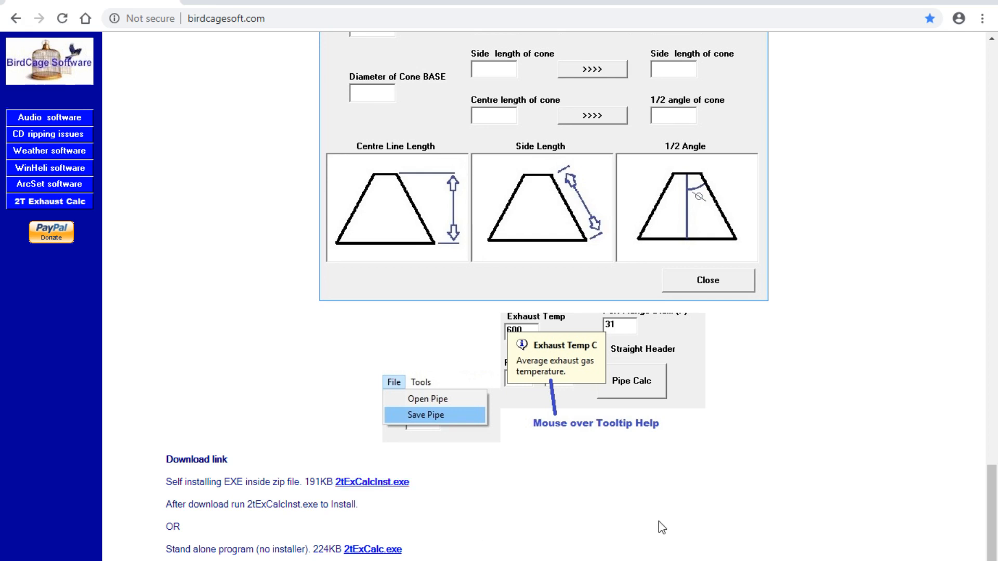
{"action": "mouse_move", "coordinate": [370, 481]}
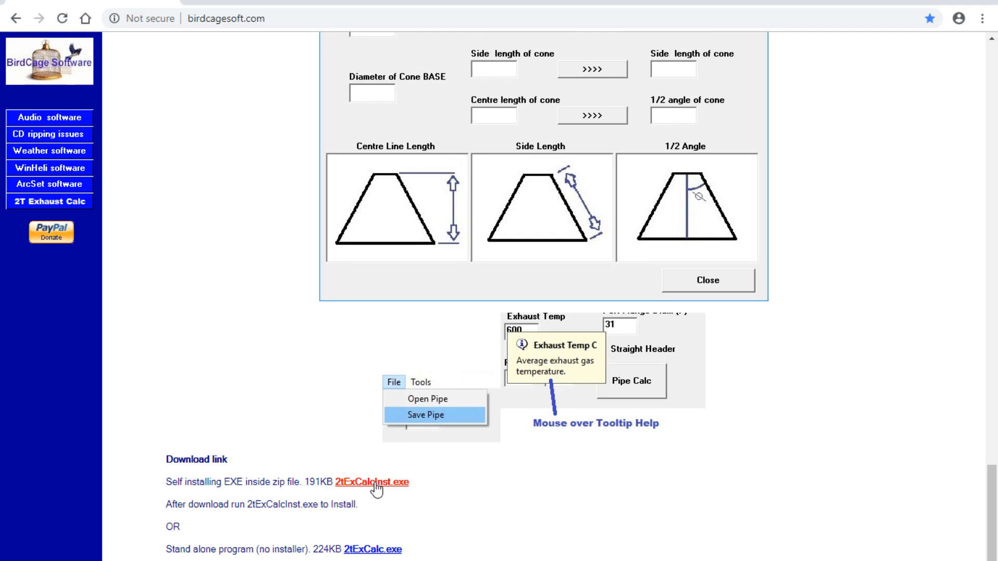
{"action": "mouse_move", "coordinate": [605, 508]}
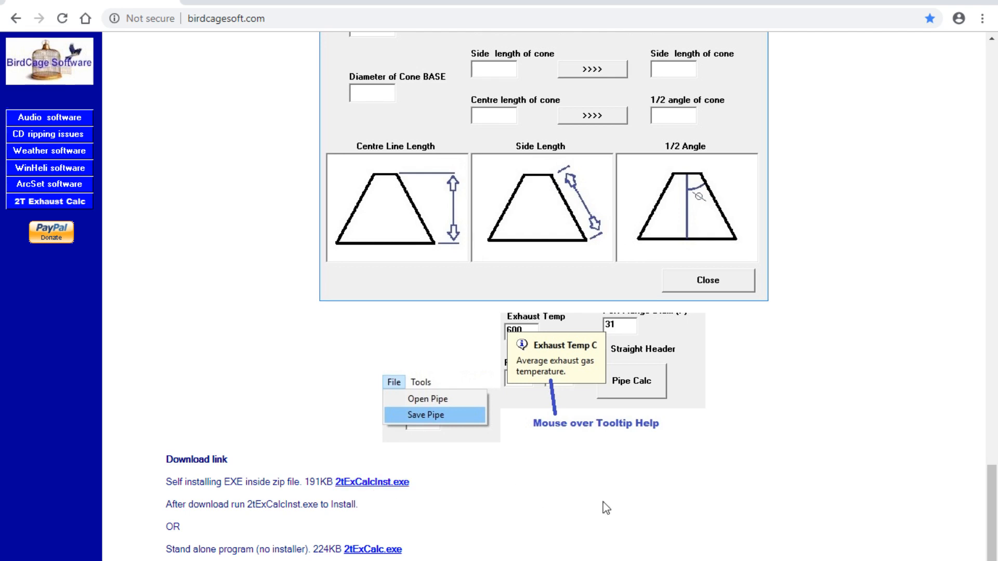
{"action": "mouse_move", "coordinate": [628, 513]}
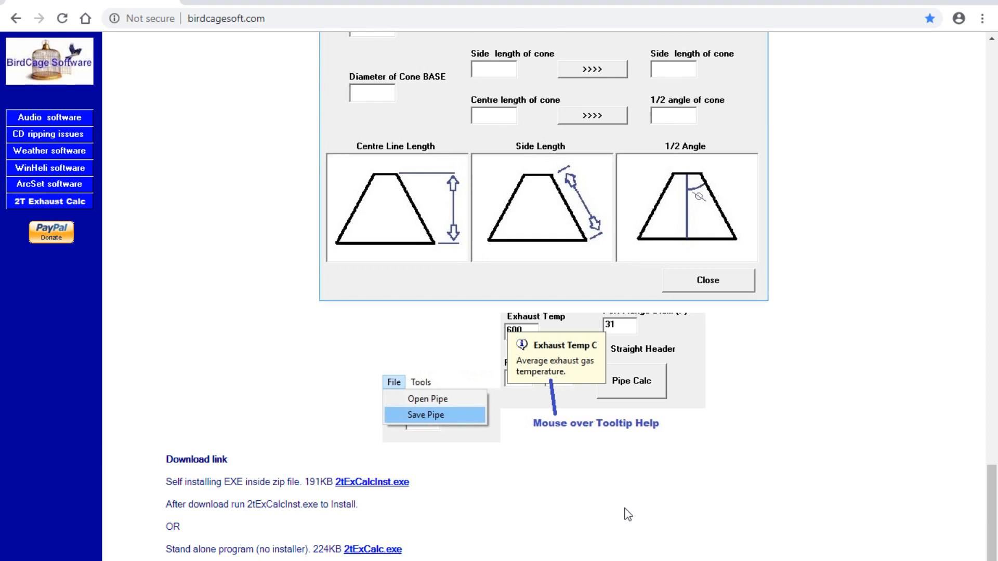
{"action": "mouse_move", "coordinate": [705, 518]}
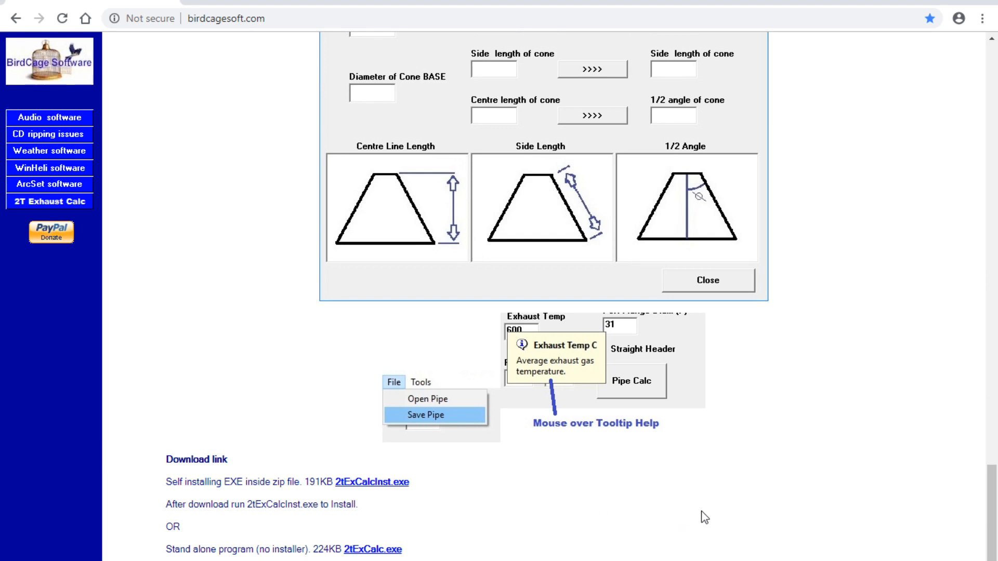
{"action": "mouse_move", "coordinate": [716, 512]}
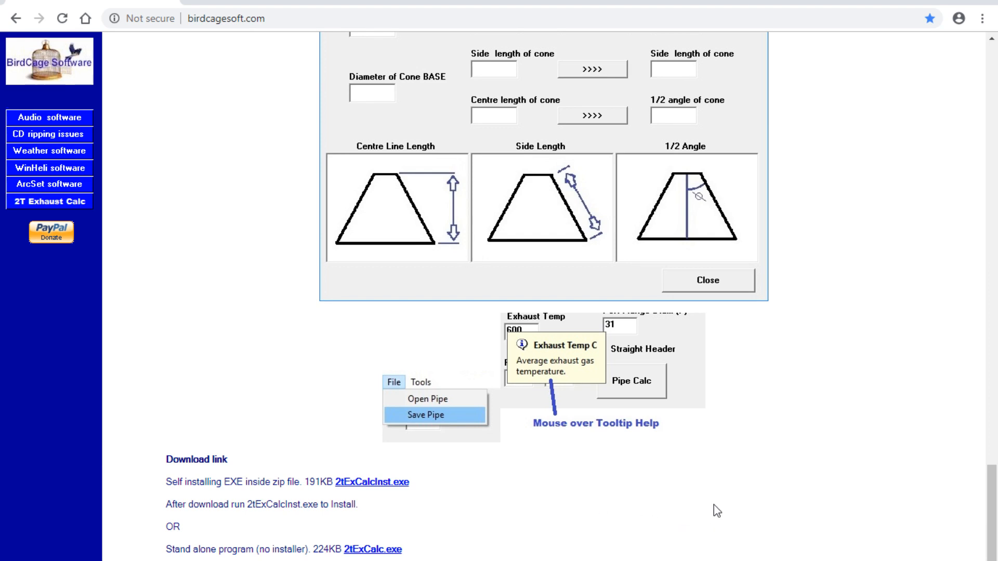
{"action": "mouse_move", "coordinate": [406, 477]}
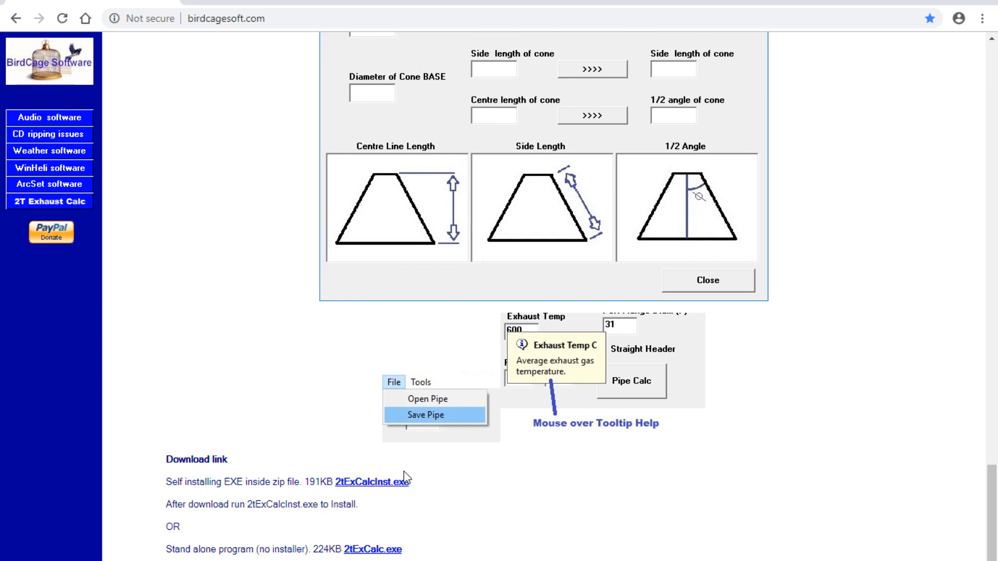
{"action": "mouse_move", "coordinate": [708, 503]}
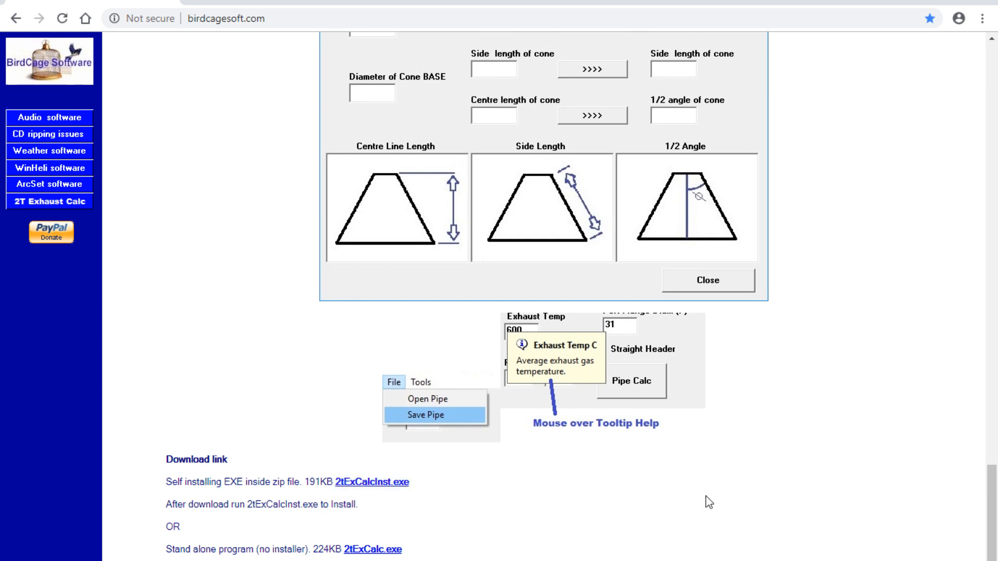
{"action": "mouse_move", "coordinate": [406, 548]}
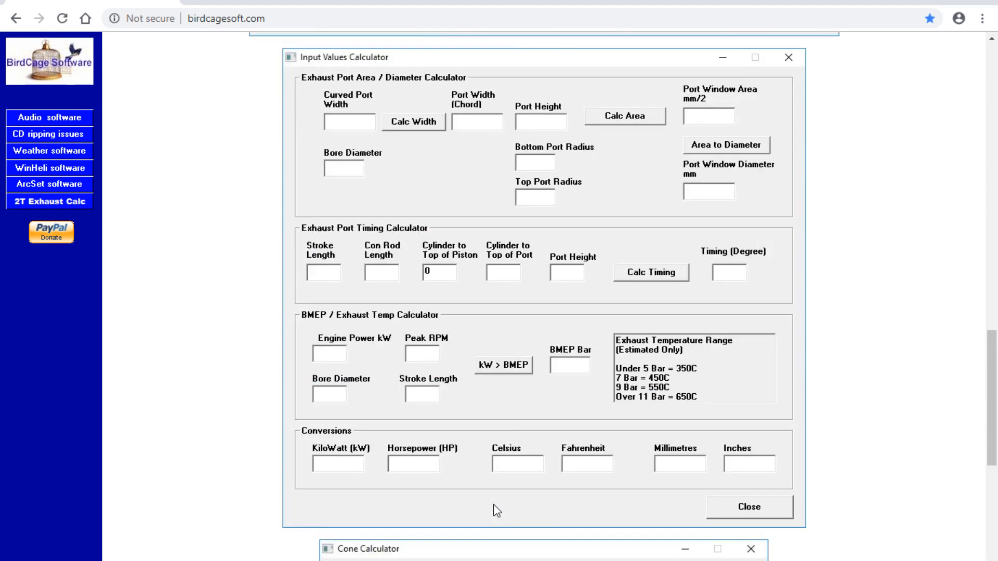
Return the 2T Exhaust Calc page to its top with the version 1.0.0 heading and calculator screenshot
{"action": "left_click", "coordinate": [748, 508]}
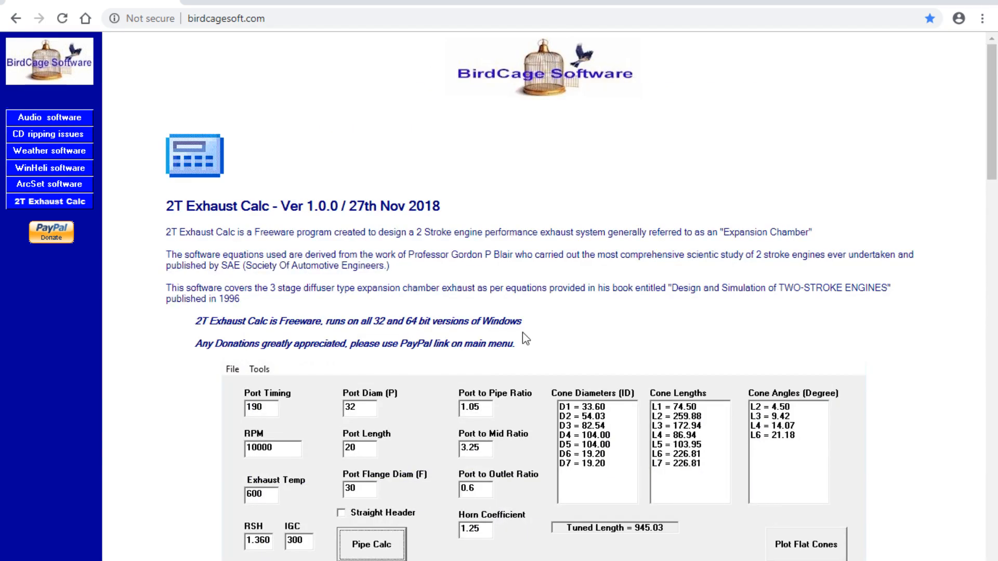
{"action": "scroll", "scroll_direction": "down", "scroll_amount": 3}
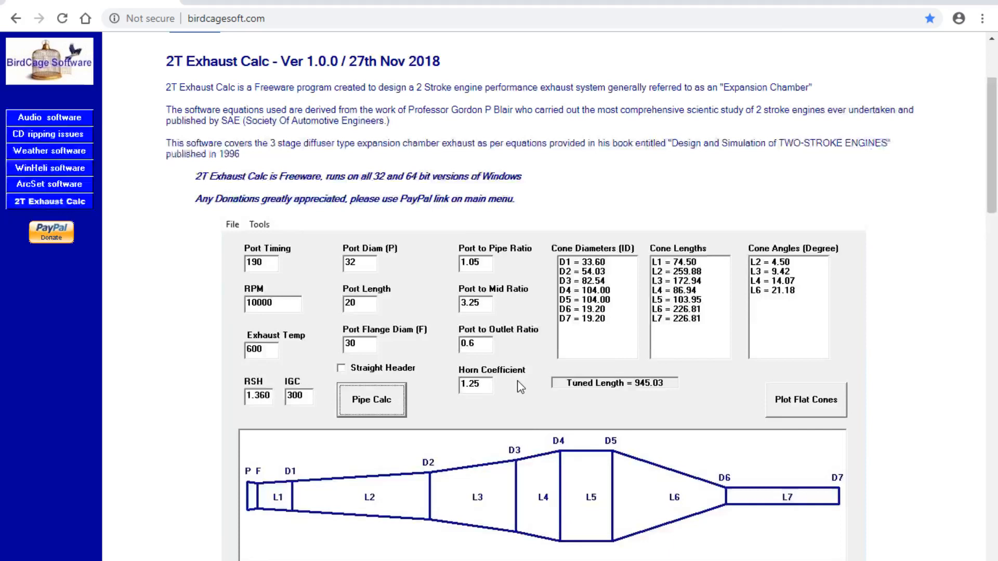
{"action": "left_click", "coordinate": [805, 399]}
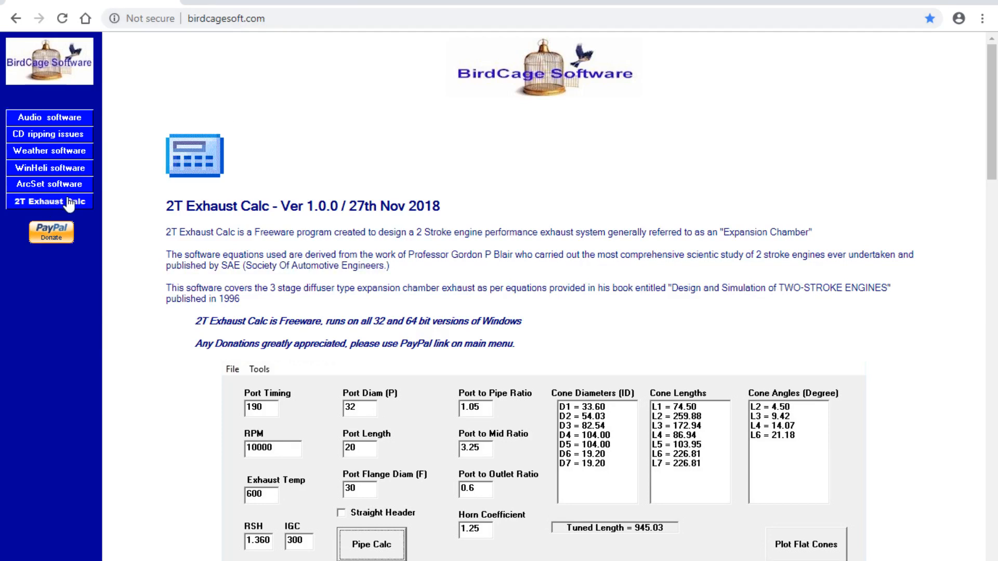
{"action": "mouse_move", "coordinate": [399, 315]}
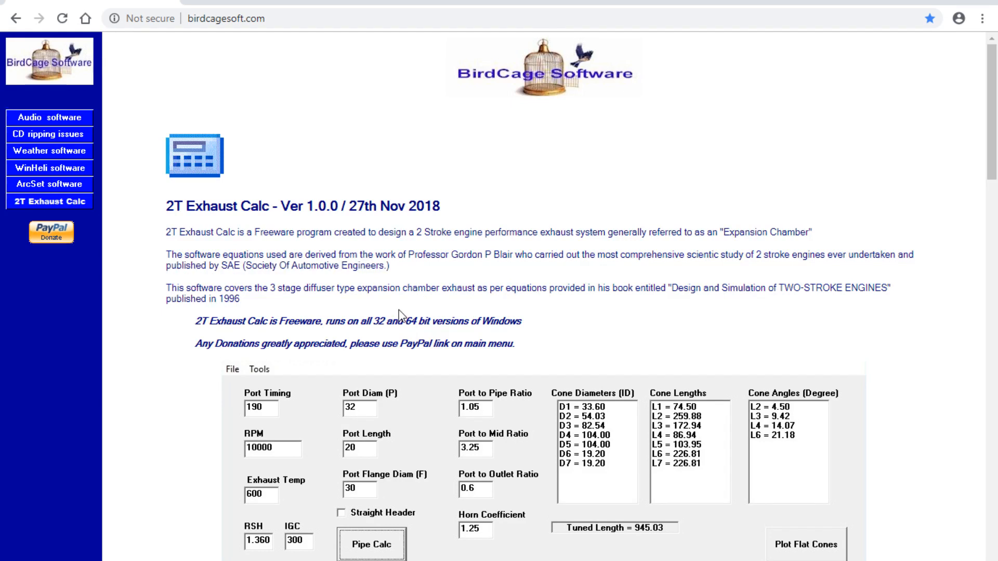
{"action": "mouse_move", "coordinate": [395, 306]}
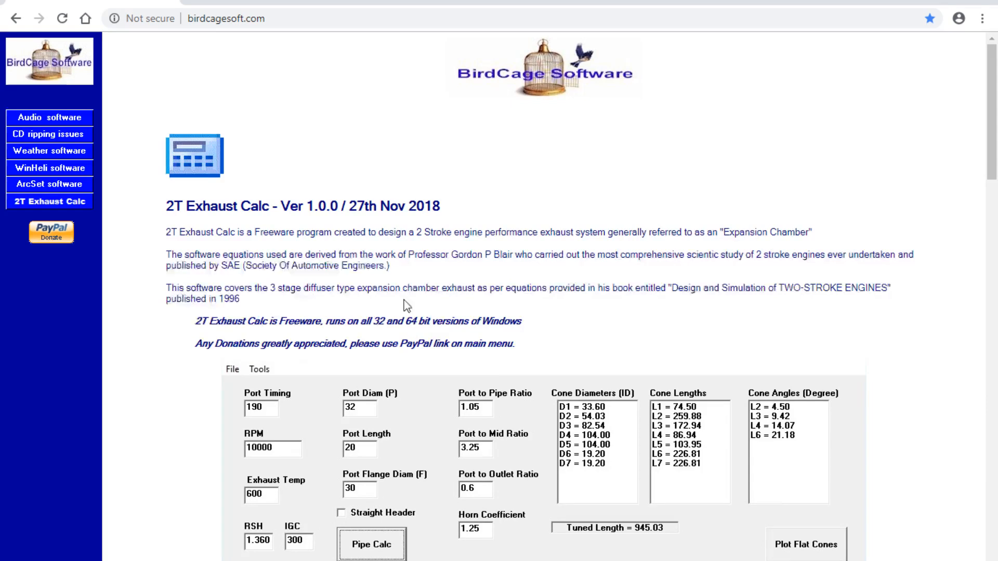
Scroll down to the Plot Flat Cone batch results and the Input Values Calculator screenshots
{"action": "left_click", "coordinate": [804, 544]}
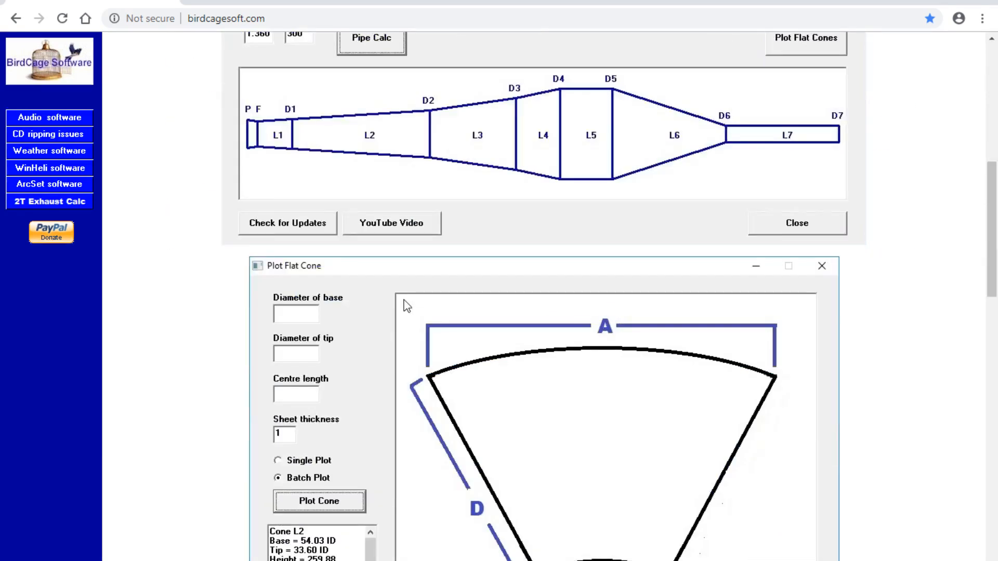
{"action": "scroll", "scroll_direction": "down", "scroll_amount": 3}
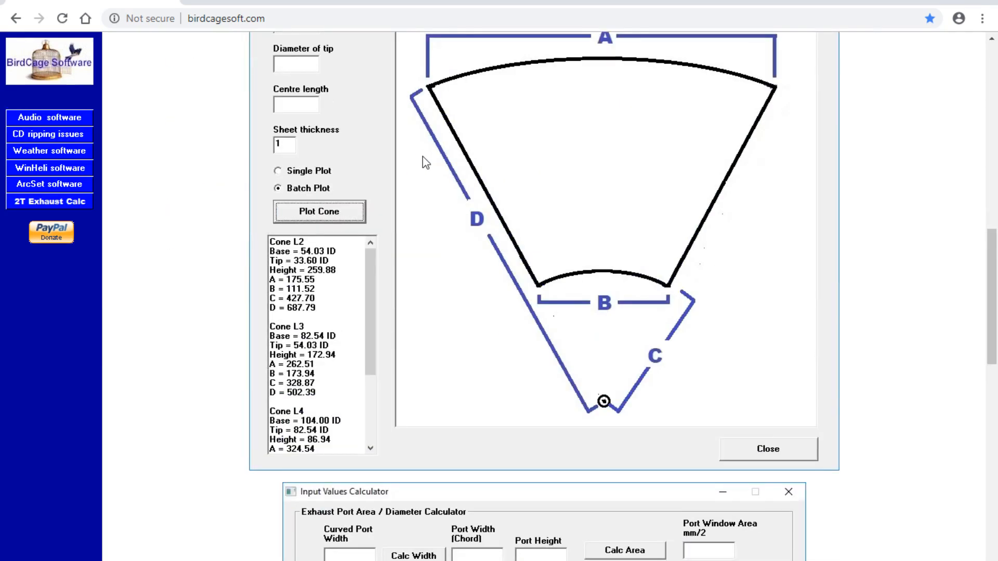
{"action": "mouse_move", "coordinate": [511, 129]}
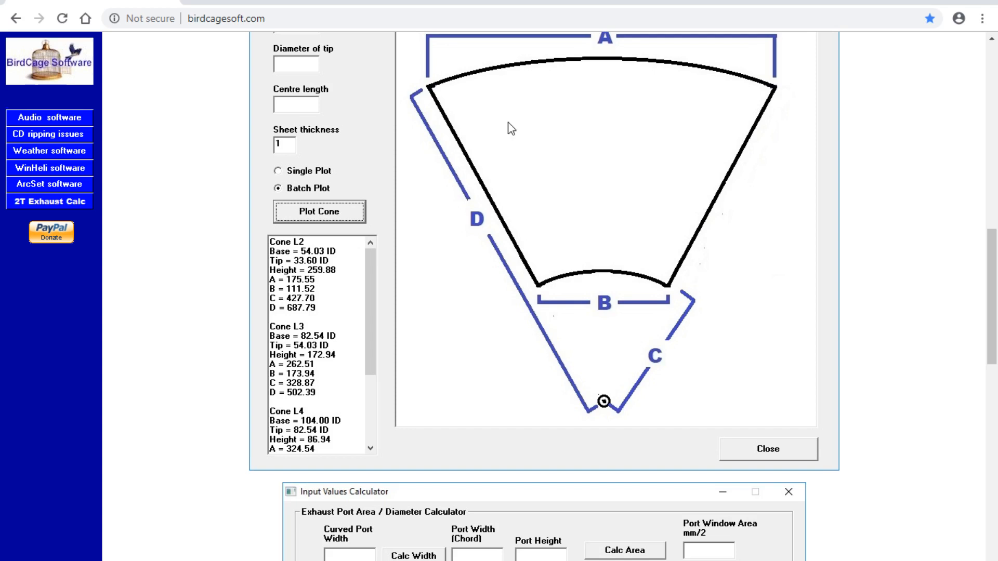
{"action": "mouse_move", "coordinate": [468, 178]}
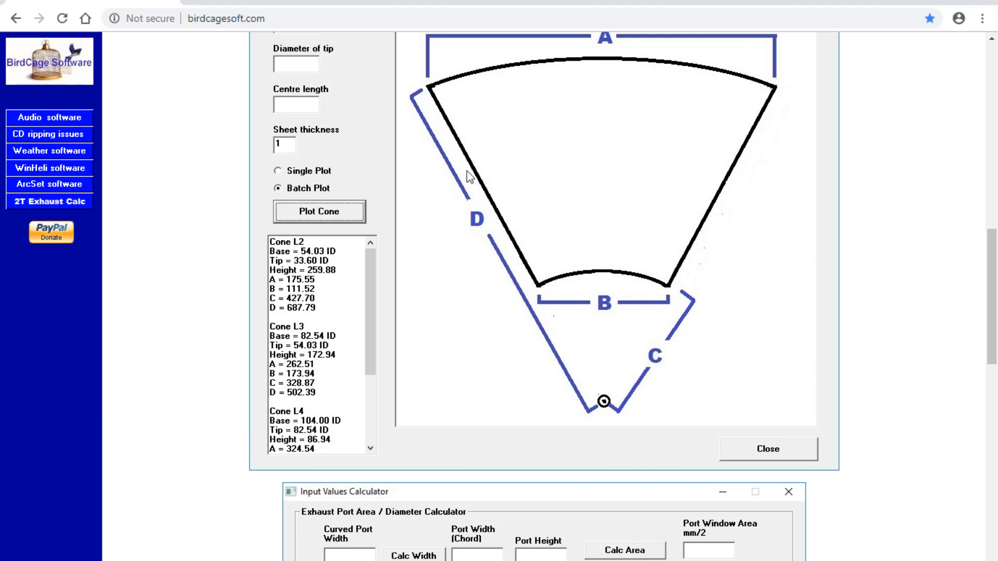
{"action": "scroll", "scroll_direction": "down", "scroll_amount": 3}
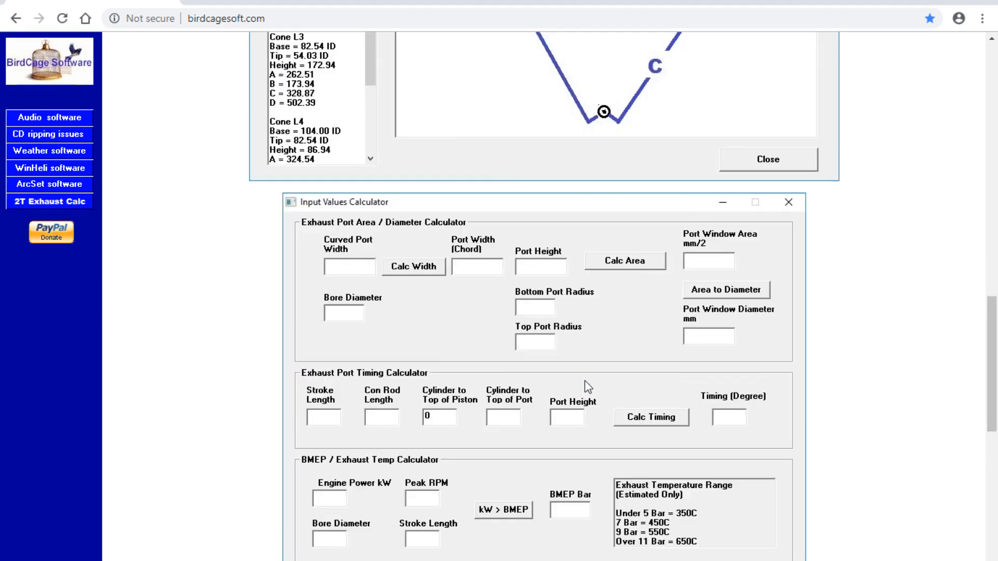